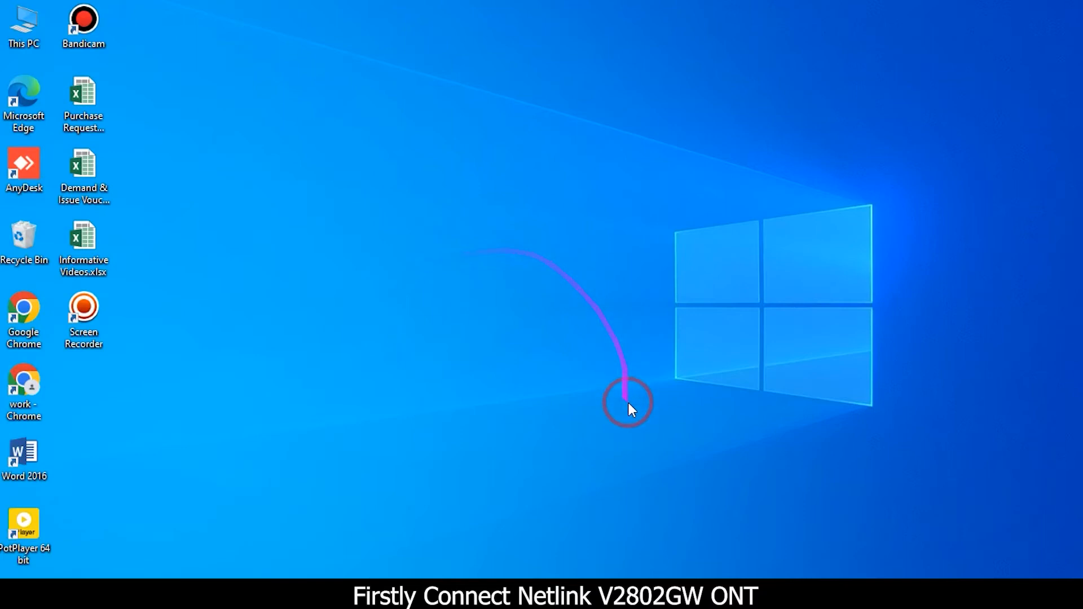
mouse_move(940, 539)
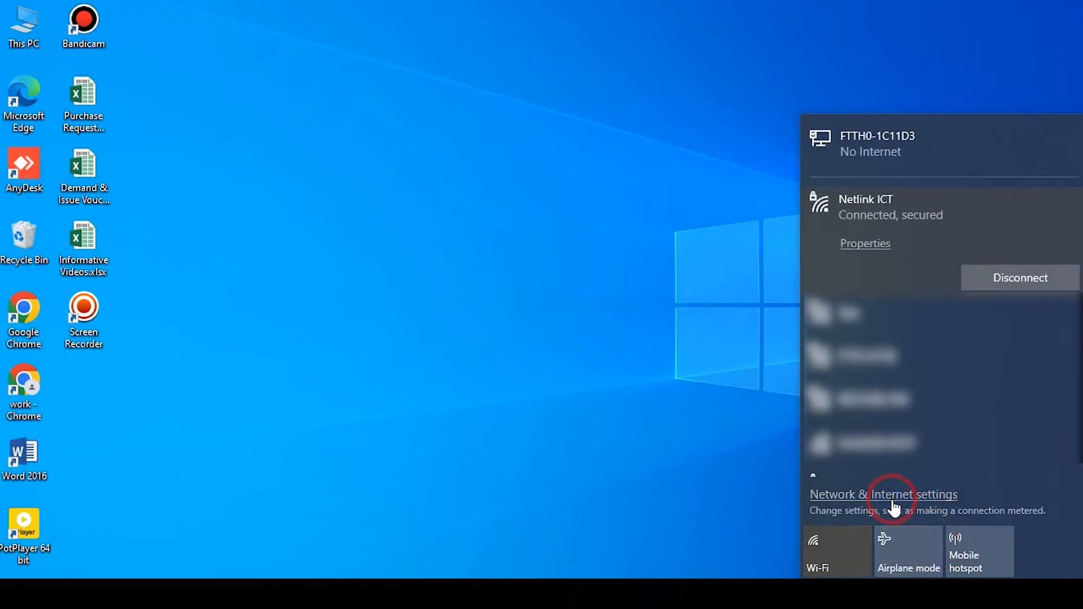
Give the Ethernet adapter a manual IPv4 address and DNS via its TCP/IPv4 properties, then confirm and close.
left_click(883, 494)
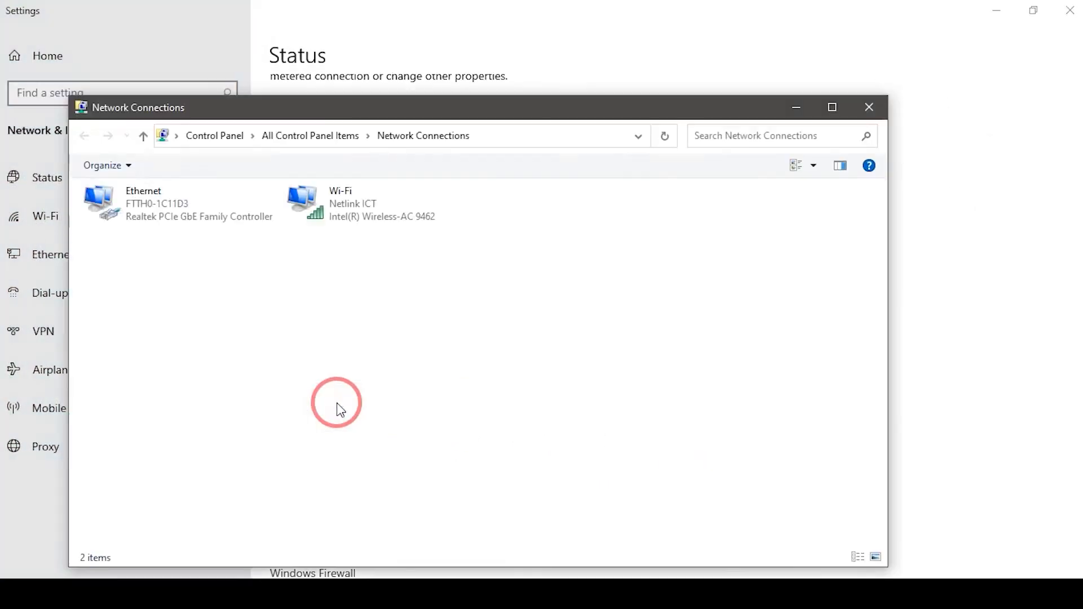
double_click(143, 204)
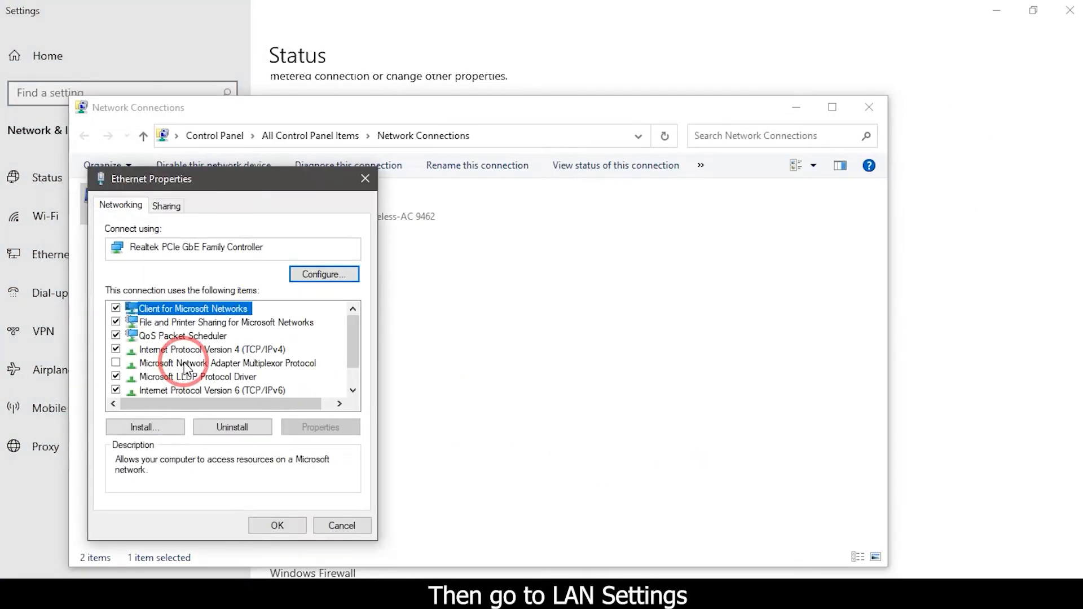
left_click(213, 349)
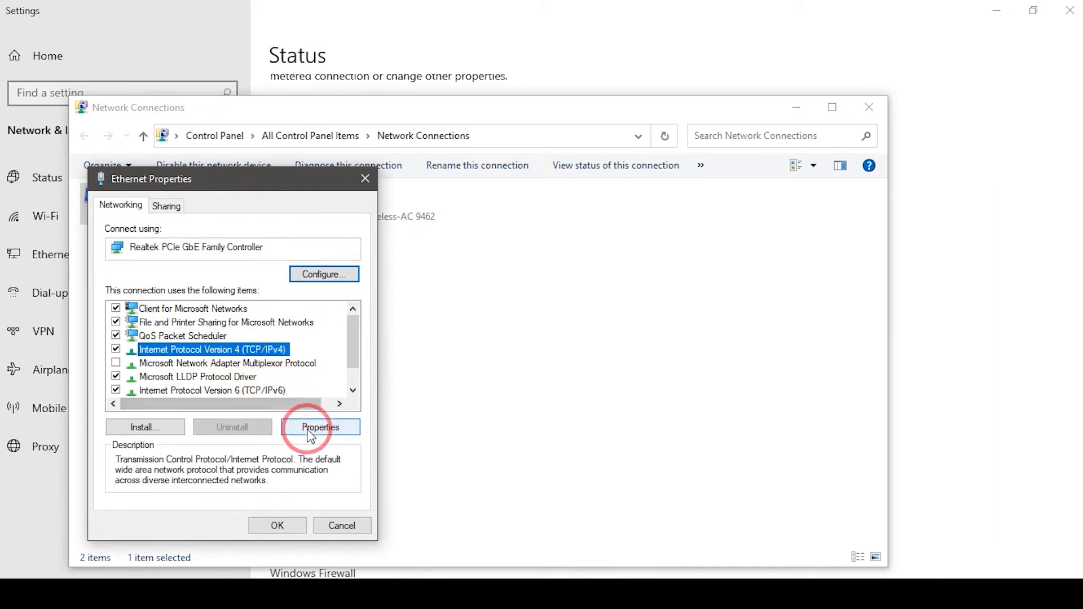
left_click(321, 427)
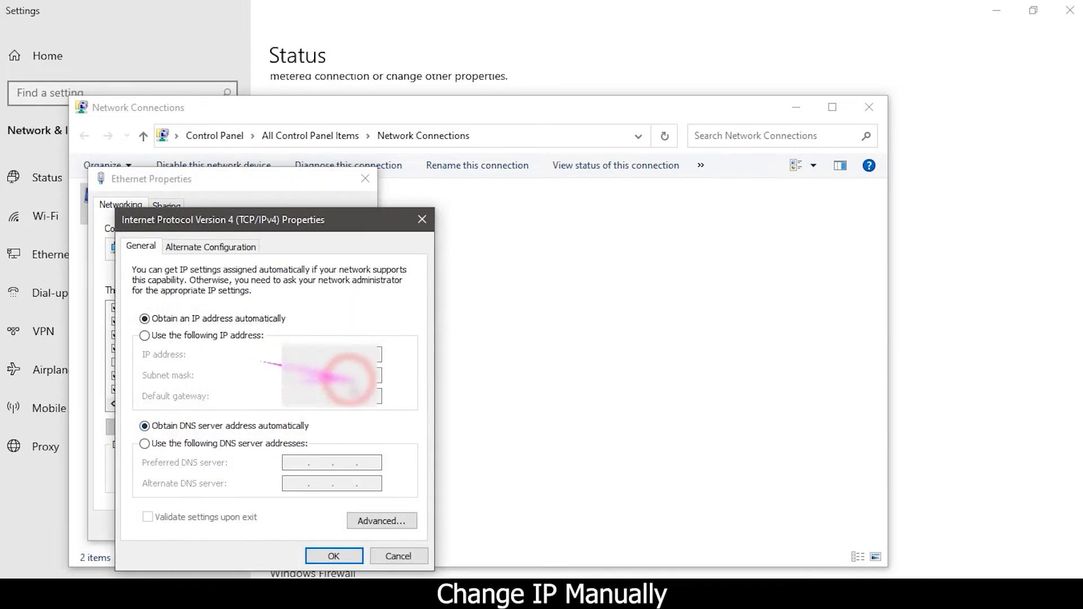
left_click(145, 335)
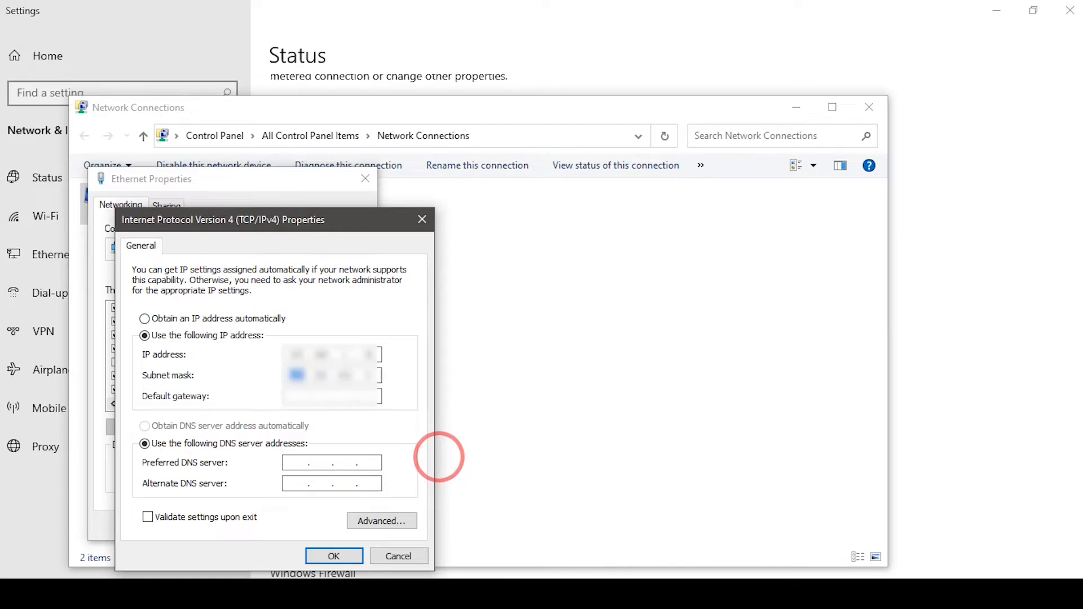
left_click(333, 556)
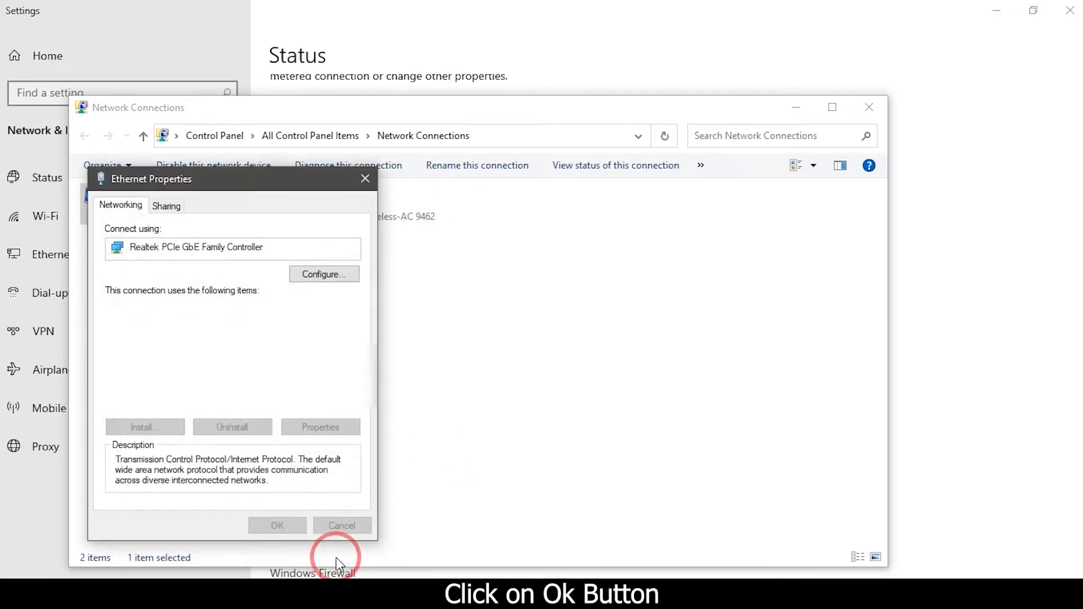
left_click(276, 525)
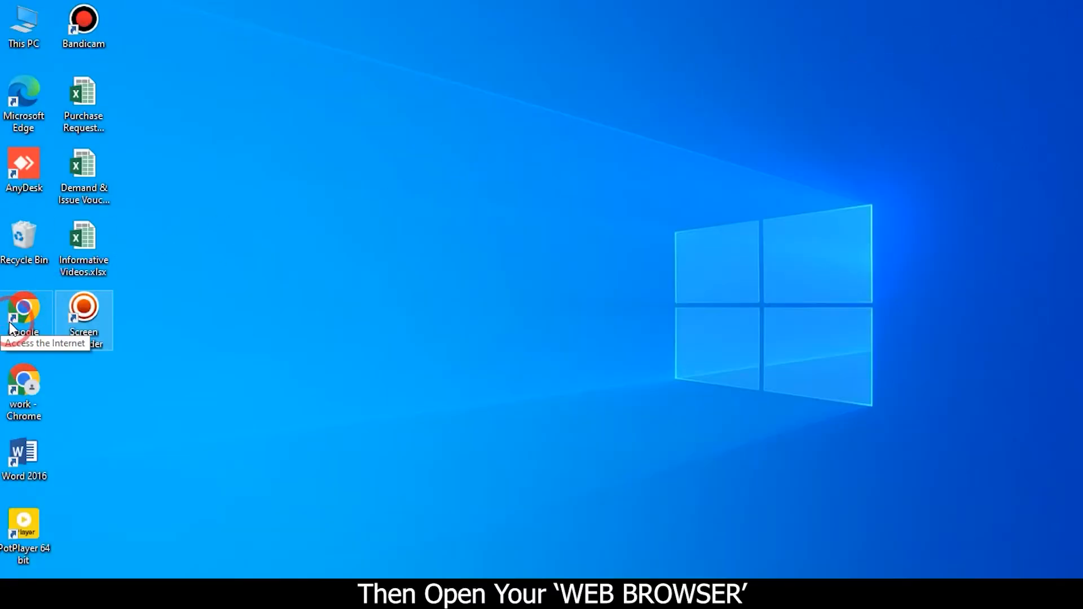
Launch Chrome and load the router login page at 192.168.1.1.
double_click(24, 312)
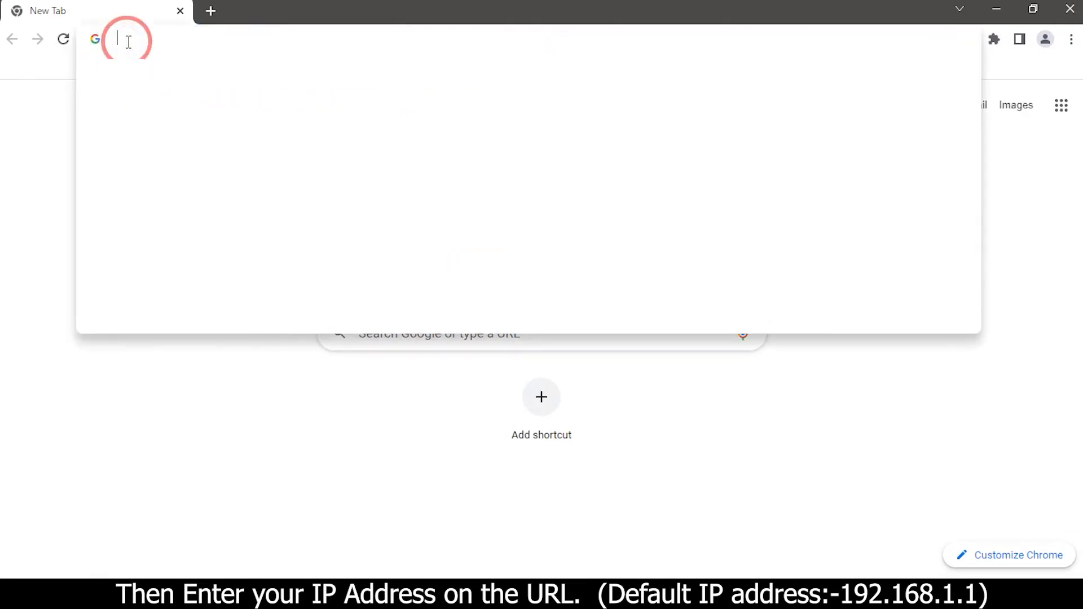
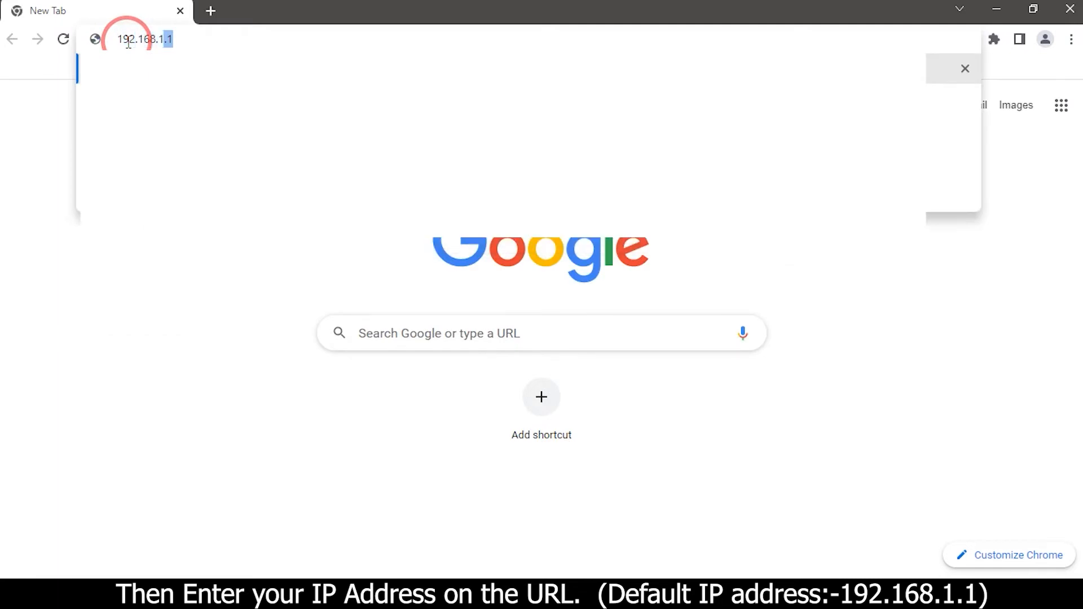
key("Return")
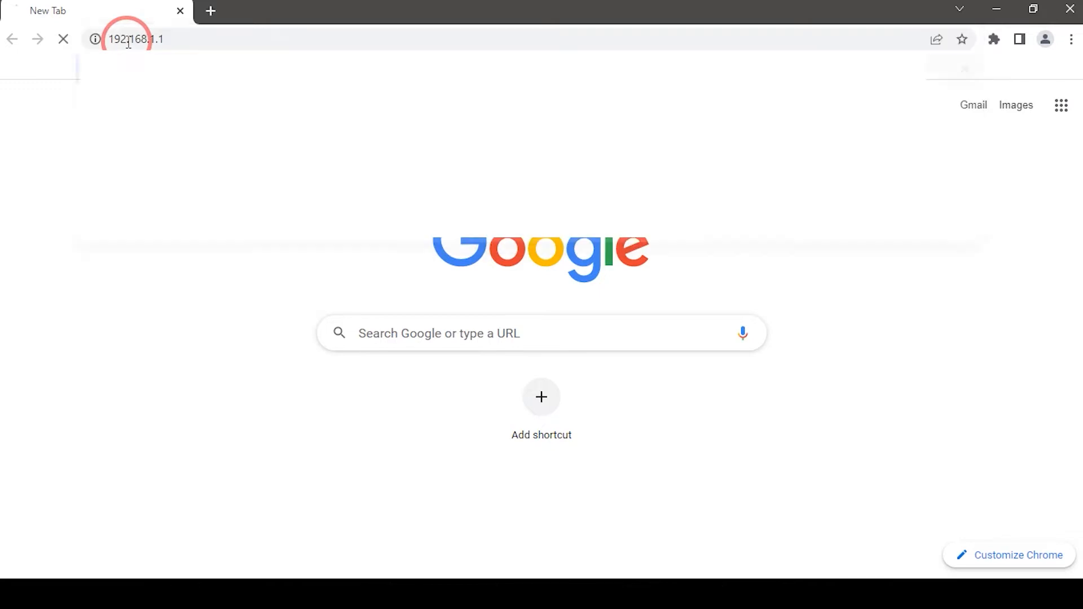
key("Return")
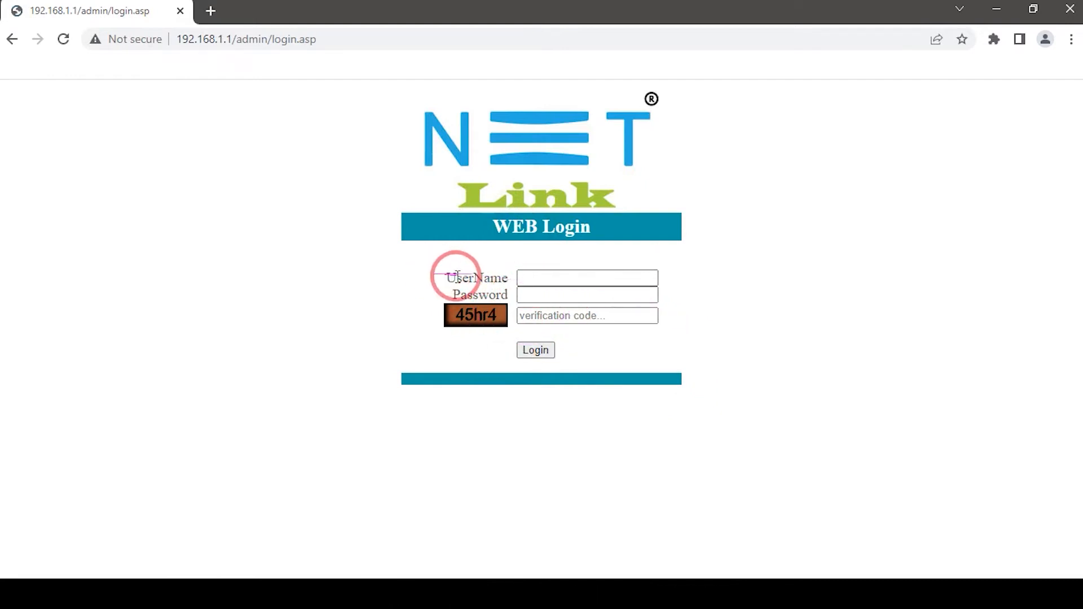
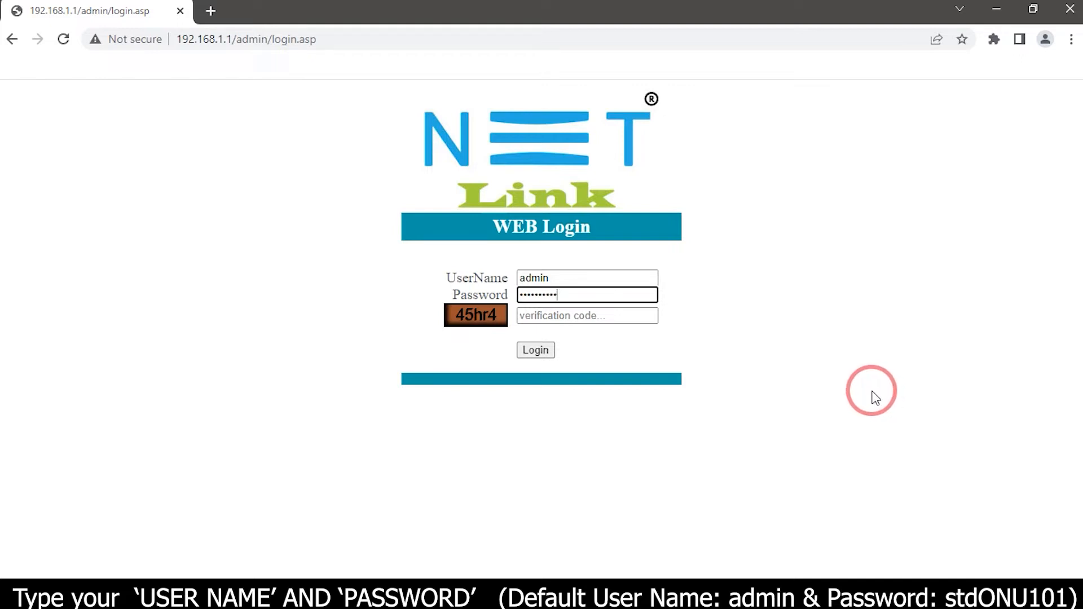
left_click(586, 316)
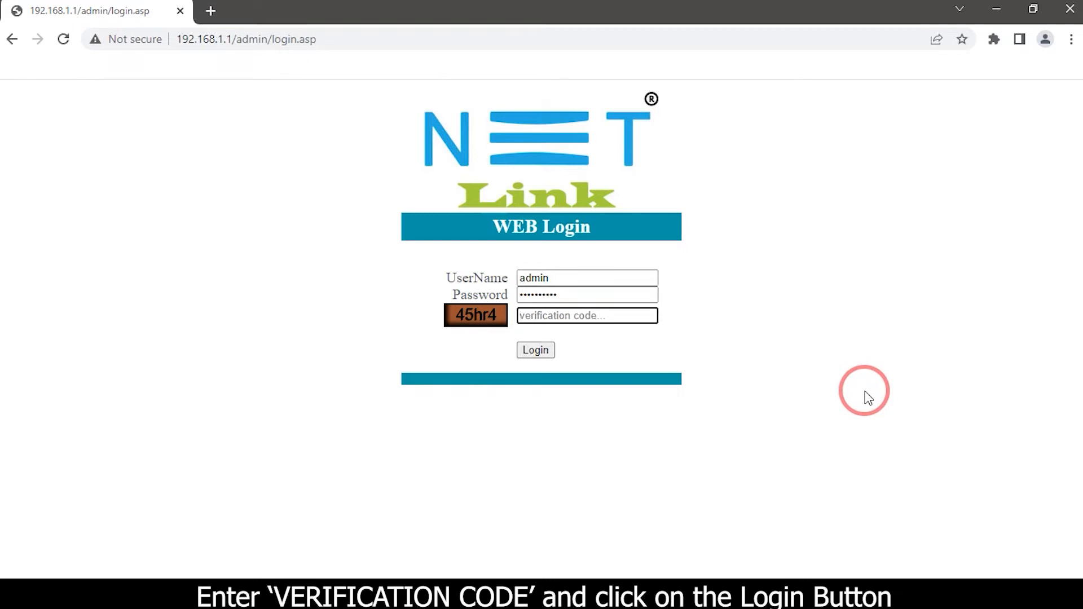
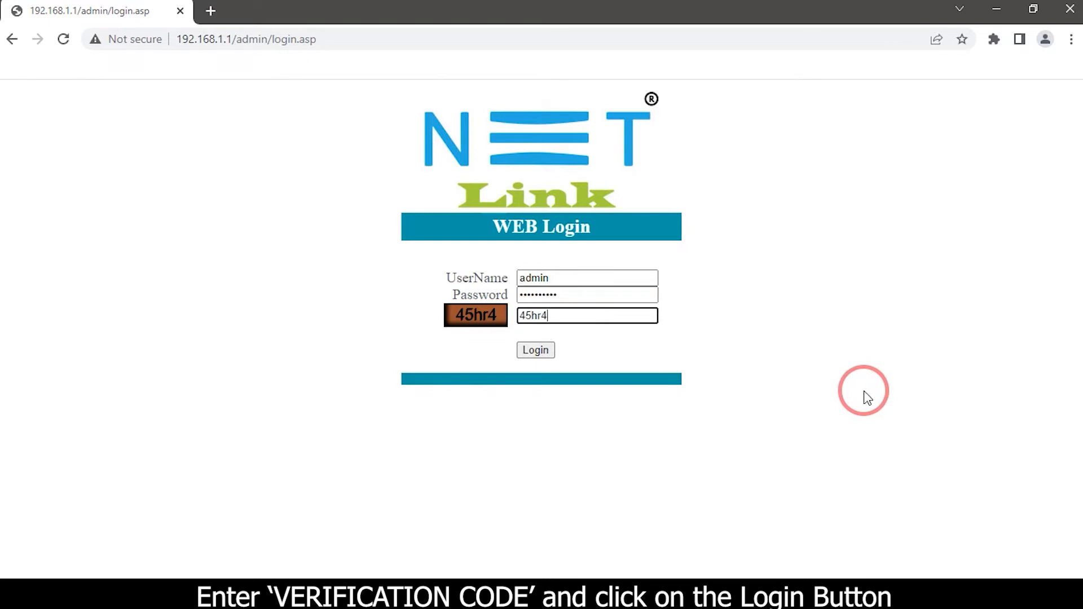
left_click(535, 350)
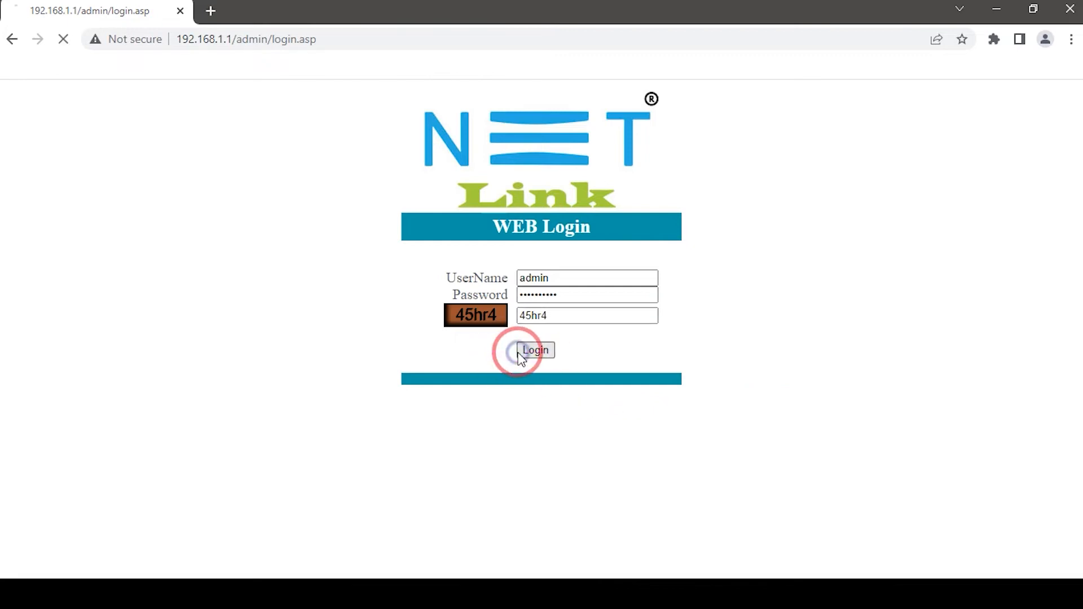
left_click(534, 350)
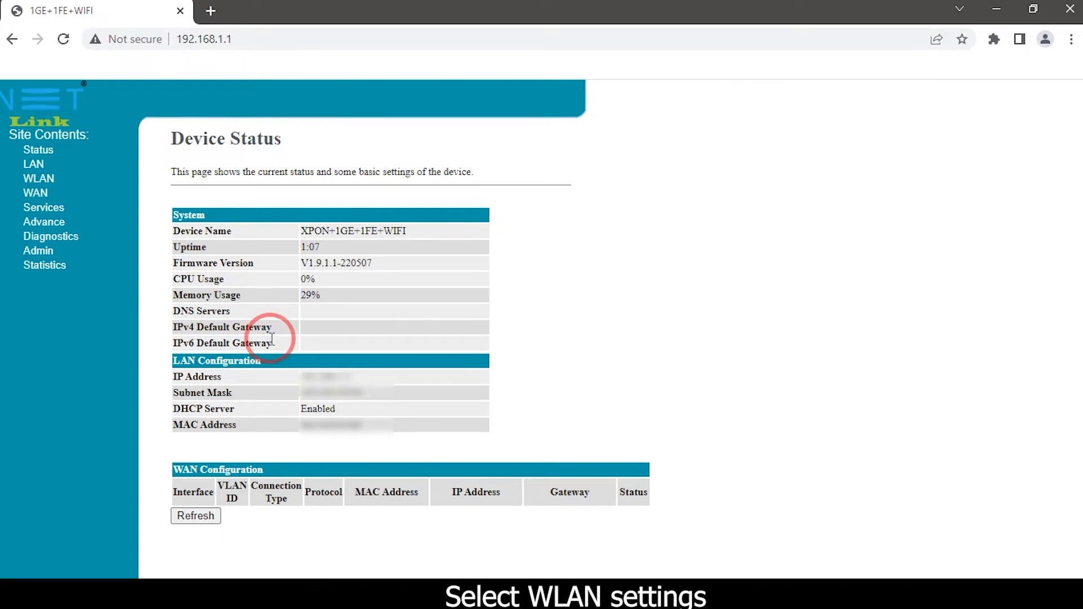
mouse_move(17, 201)
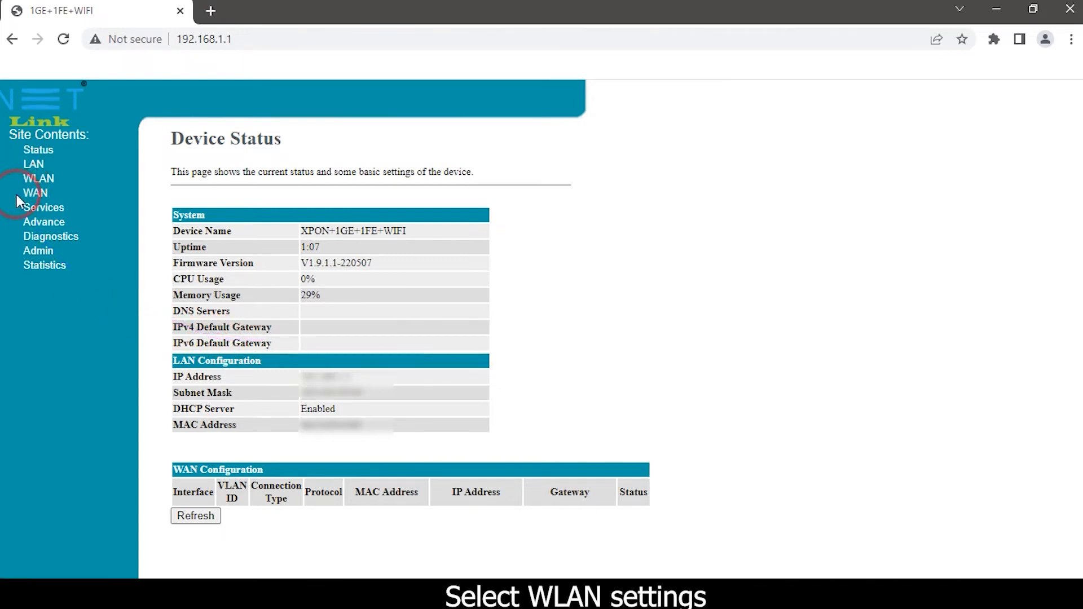
Expand WLAN in Site Contents and go to its Access Control page.
left_click(39, 178)
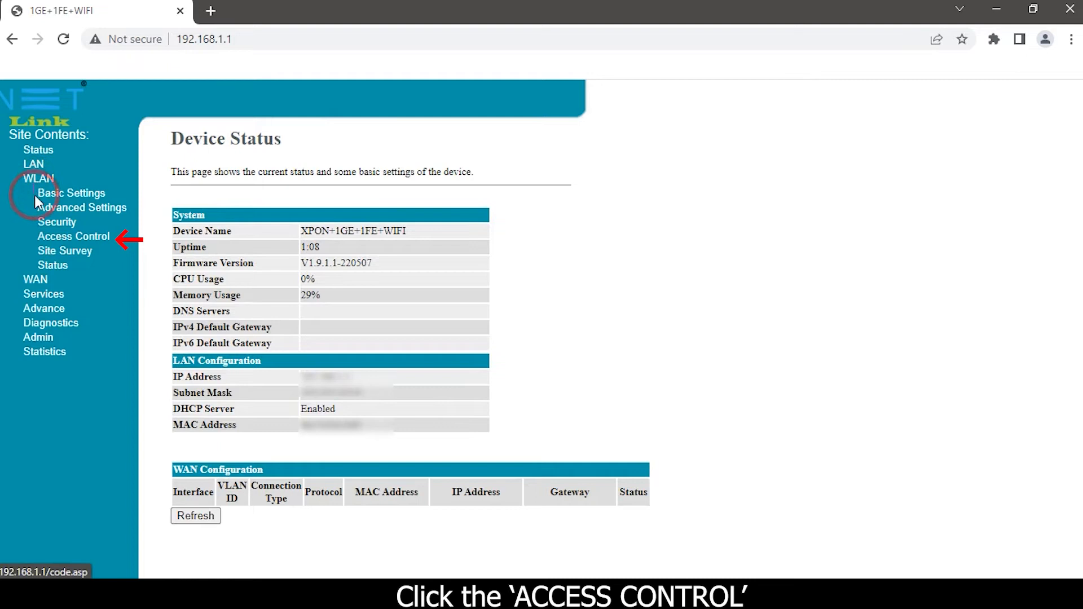
left_click(73, 236)
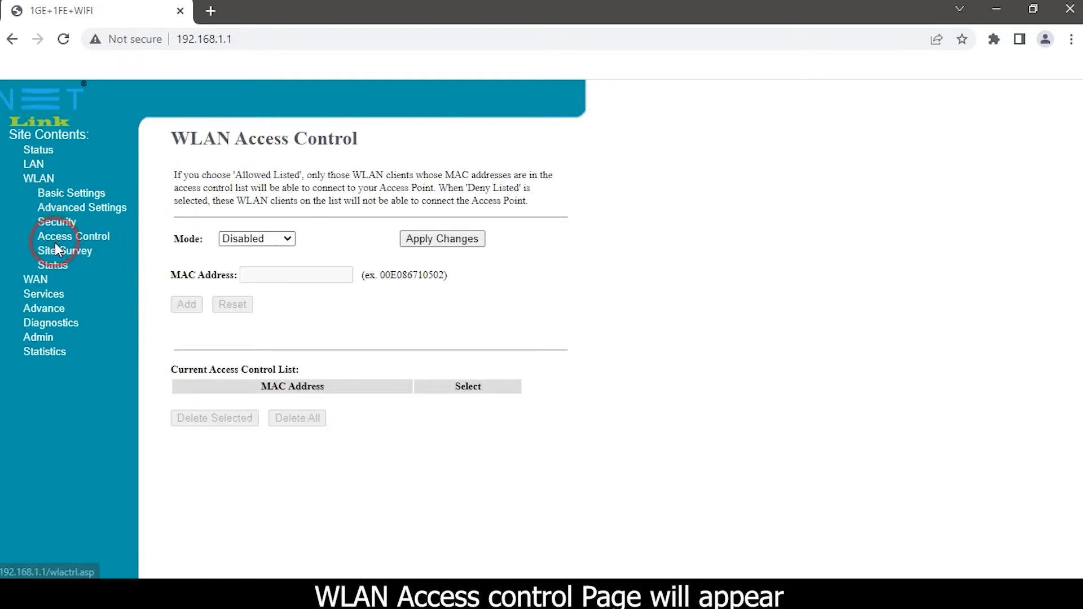
mouse_move(228, 272)
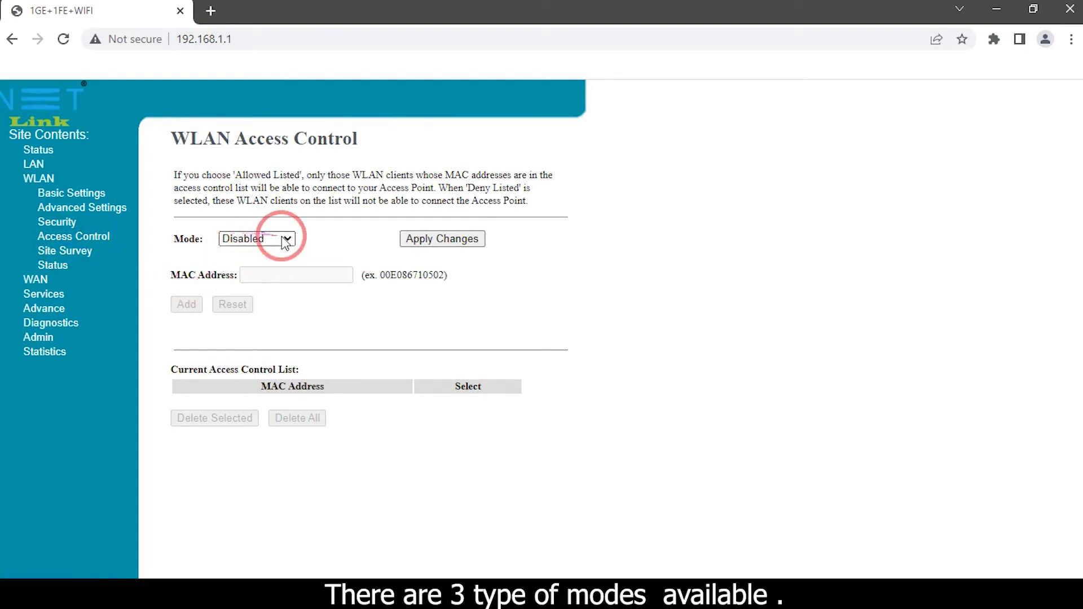
Choose Deny Listed from the access control Mode dropdown.
left_click(257, 238)
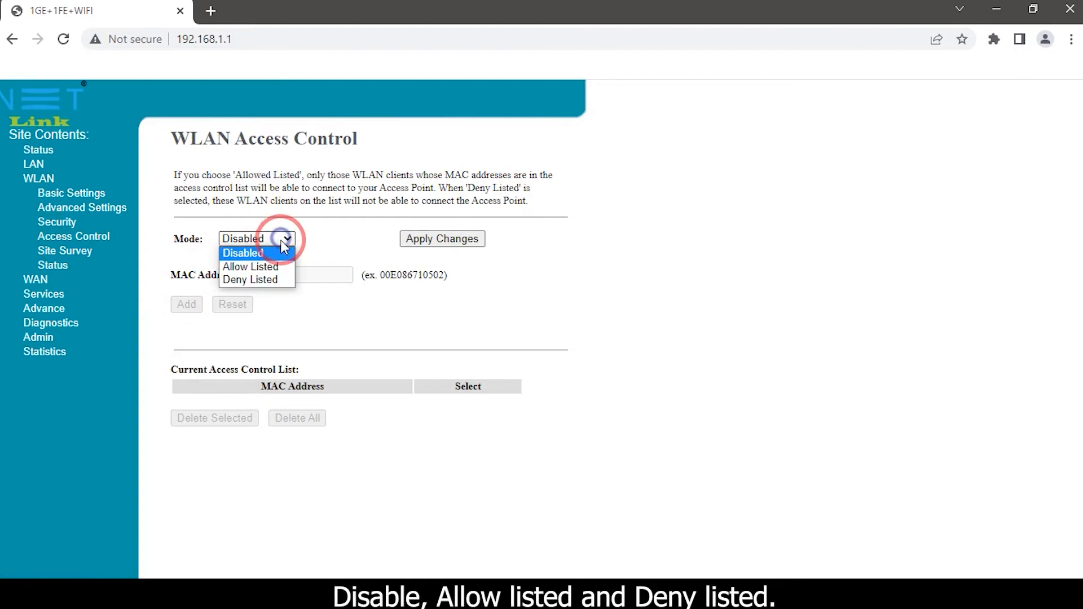
mouse_move(250, 267)
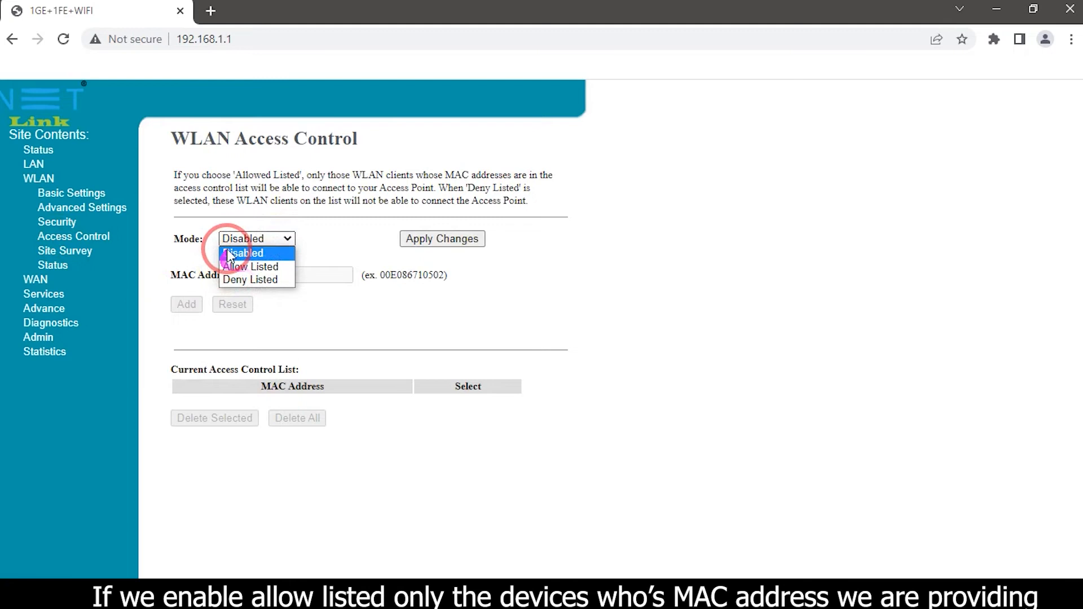
mouse_move(250, 267)
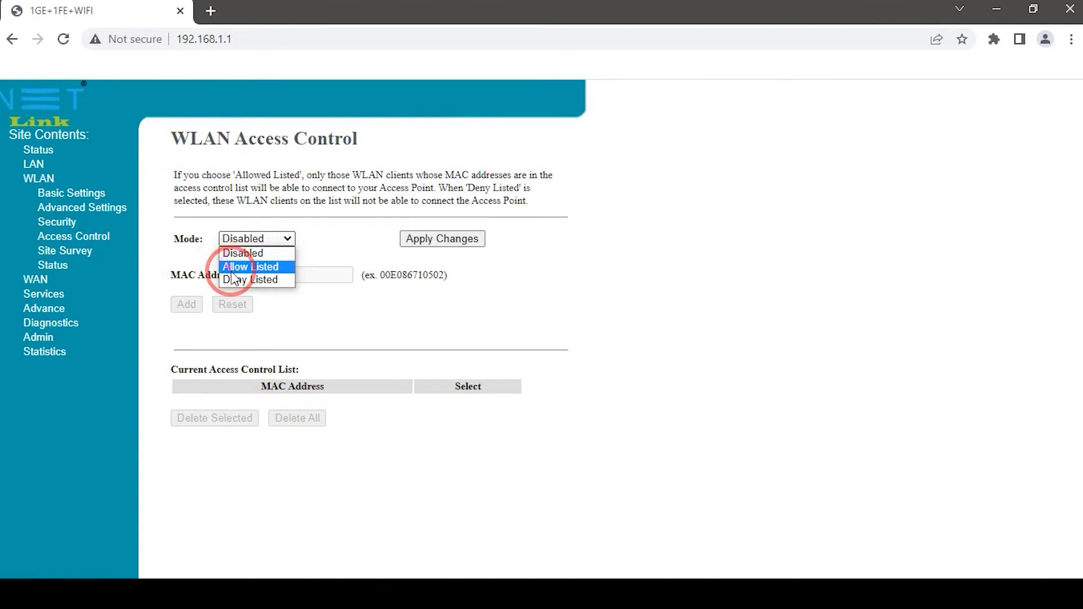
mouse_move(251, 280)
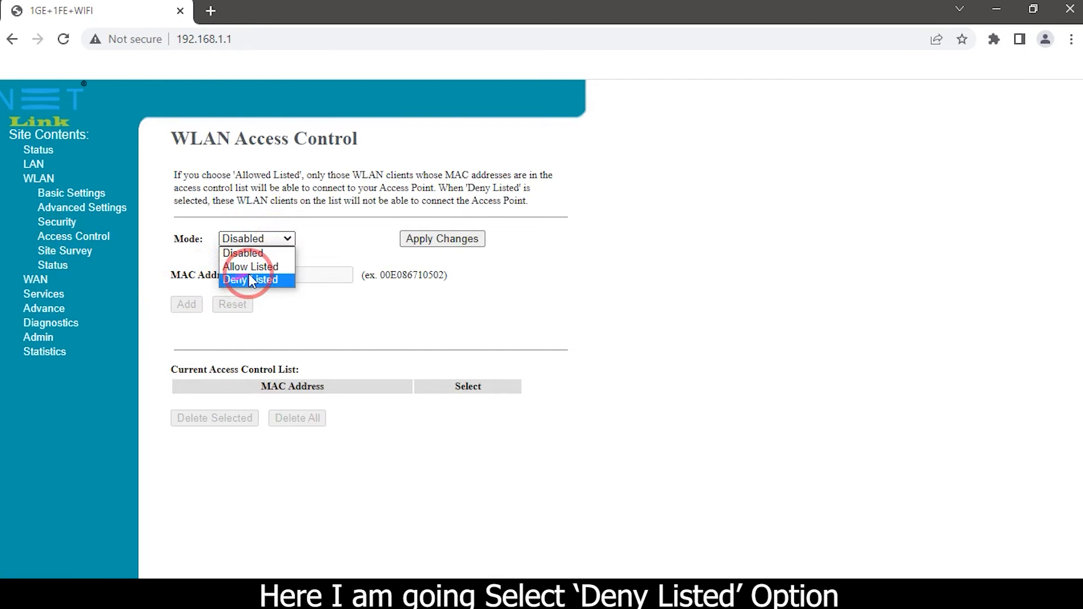
left_click(248, 280)
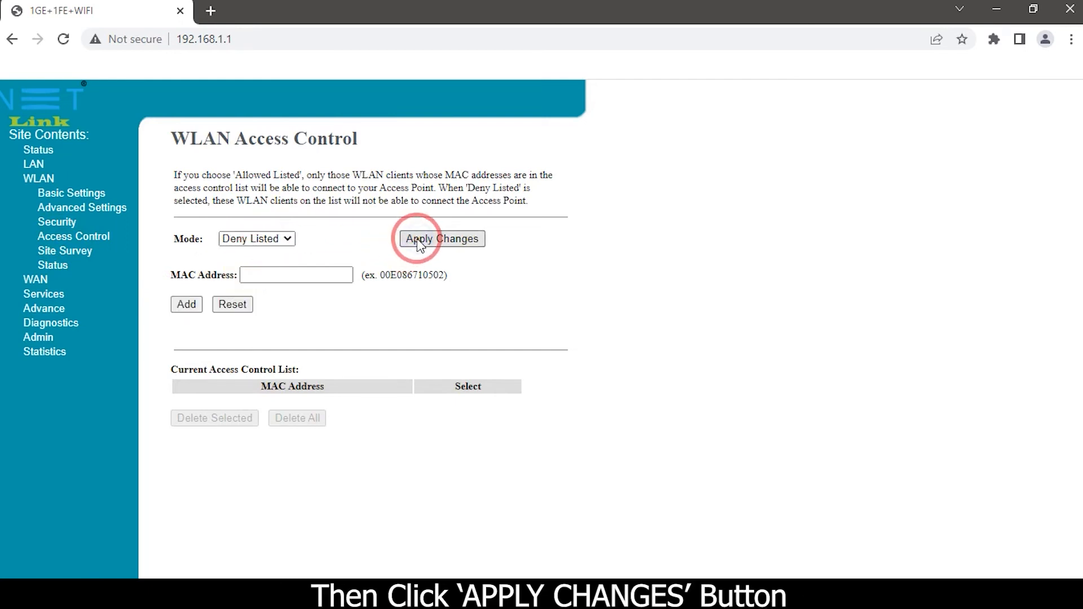
Apply the Deny Listed mode and dismiss the success message.
left_click(442, 238)
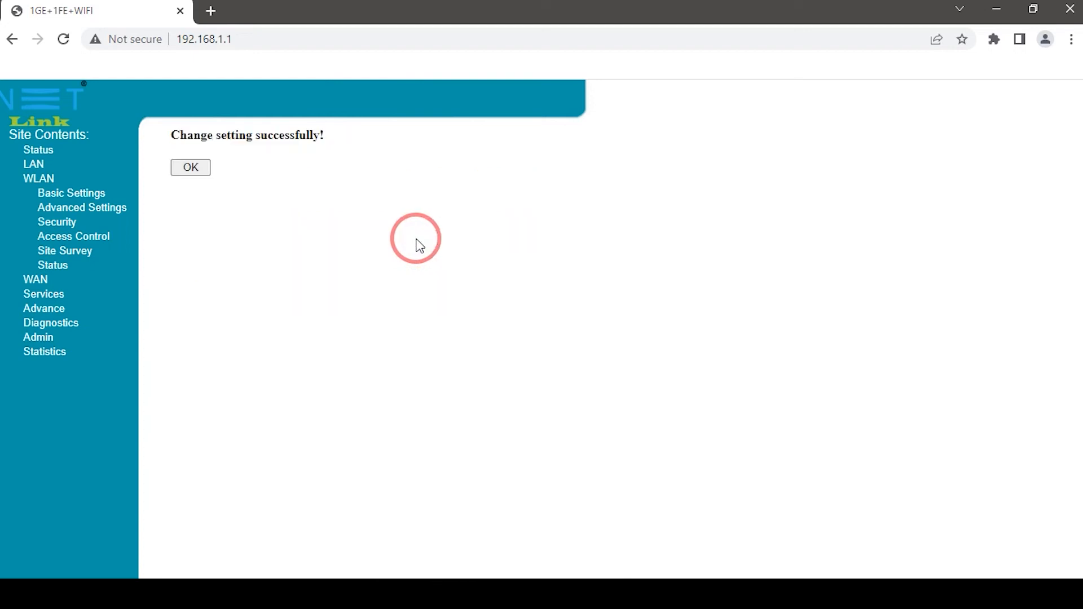
left_click(189, 167)
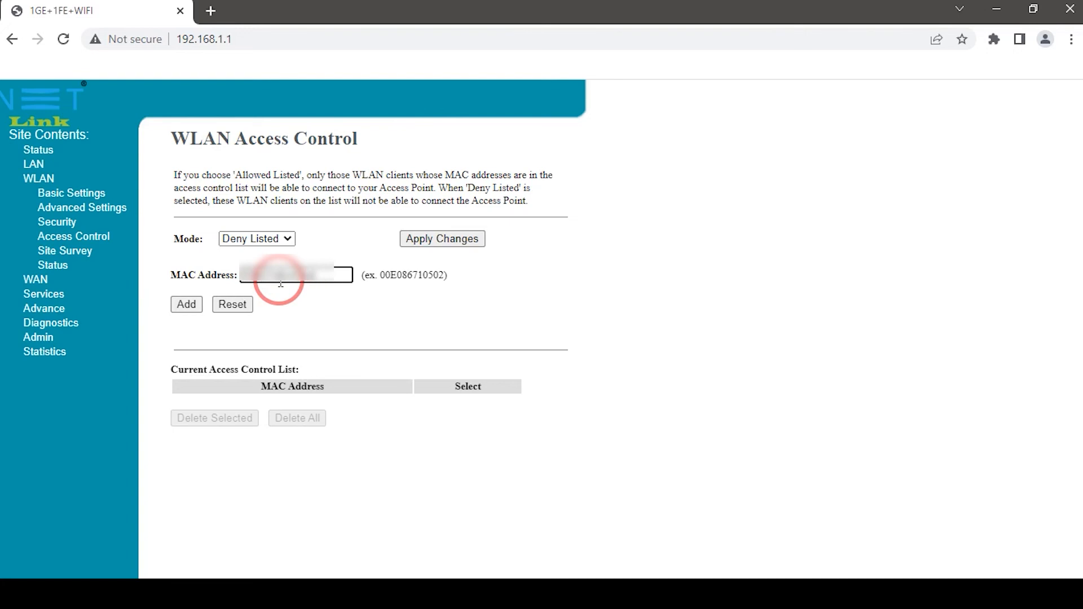
Add the typed MAC address to the Current Access Control List.
left_click(185, 303)
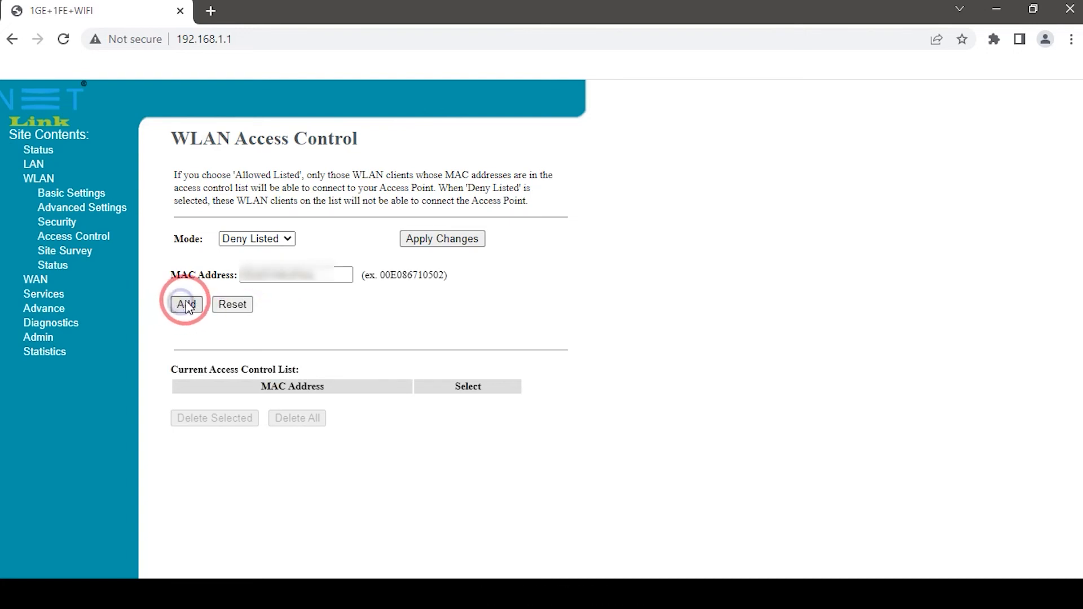
left_click(186, 303)
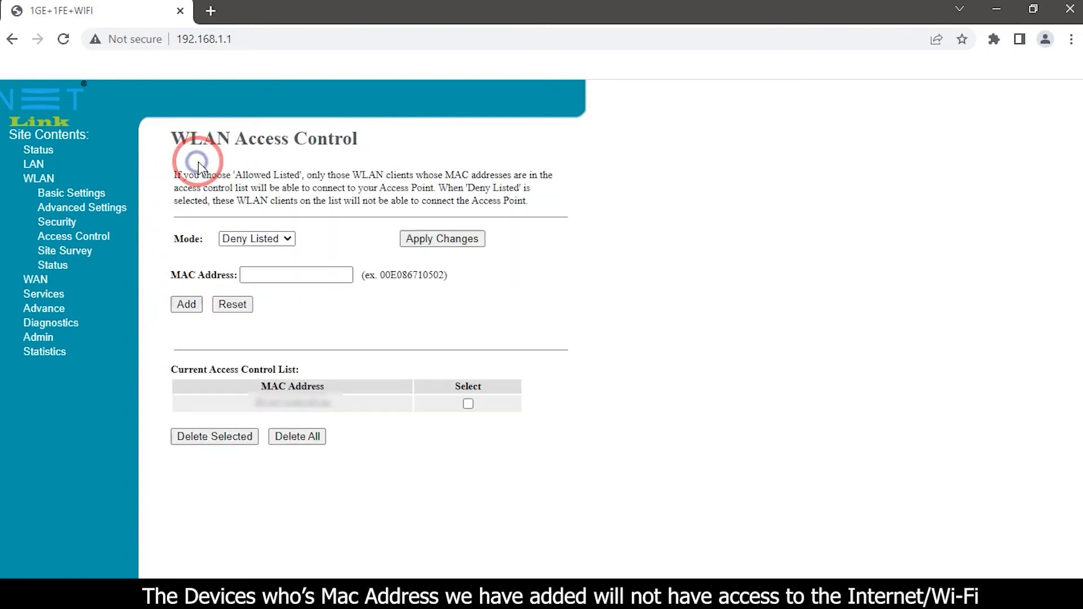